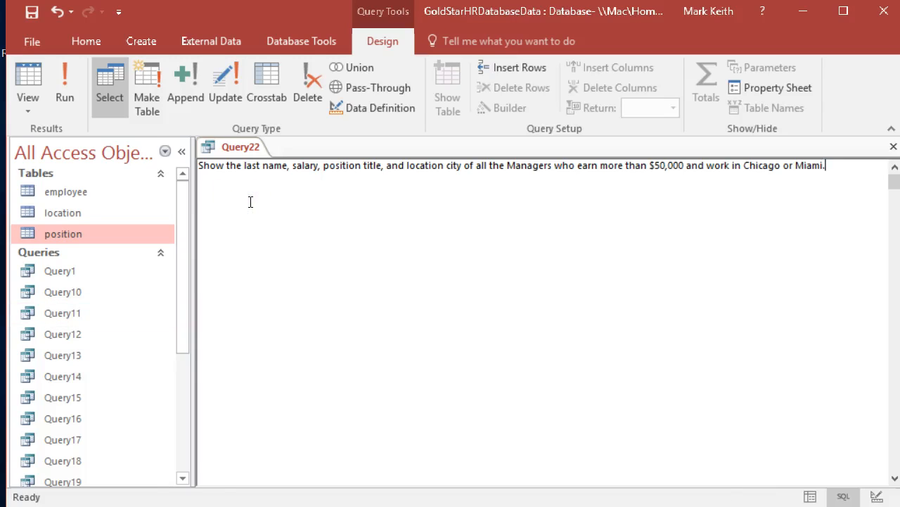
- Write SELECT lastname, salary, positiontitle, locationcity FROM employee, position, location
{"action": "type", "text": "SELECT"}
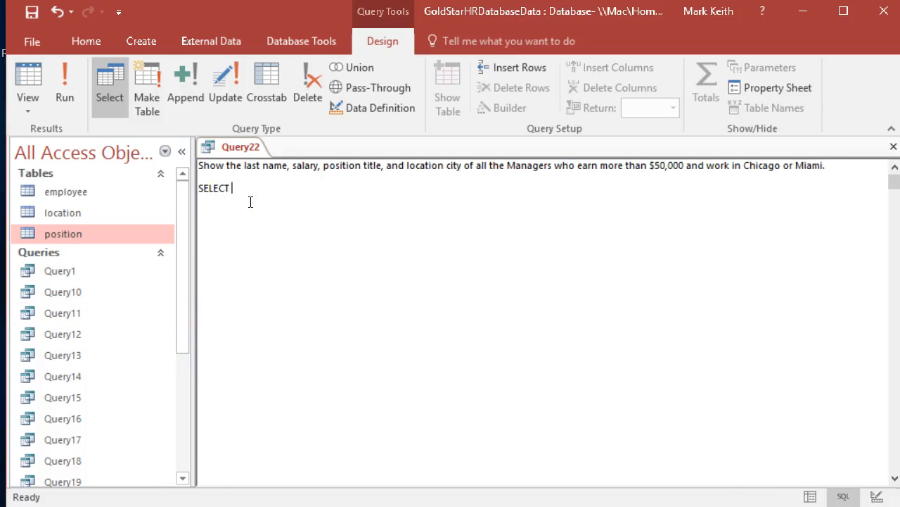
{"action": "type", "text": "lastname, salary"}
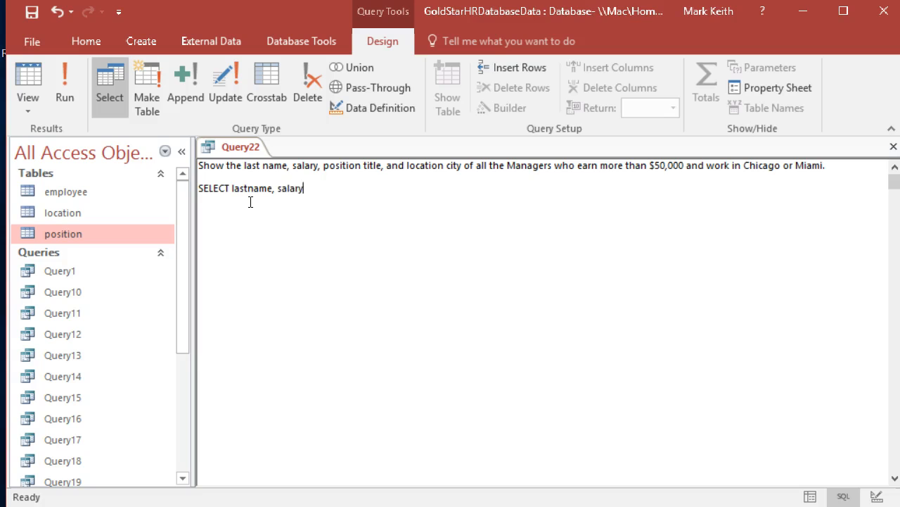
{"action": "type", "text": ", positiontitle, lo"}
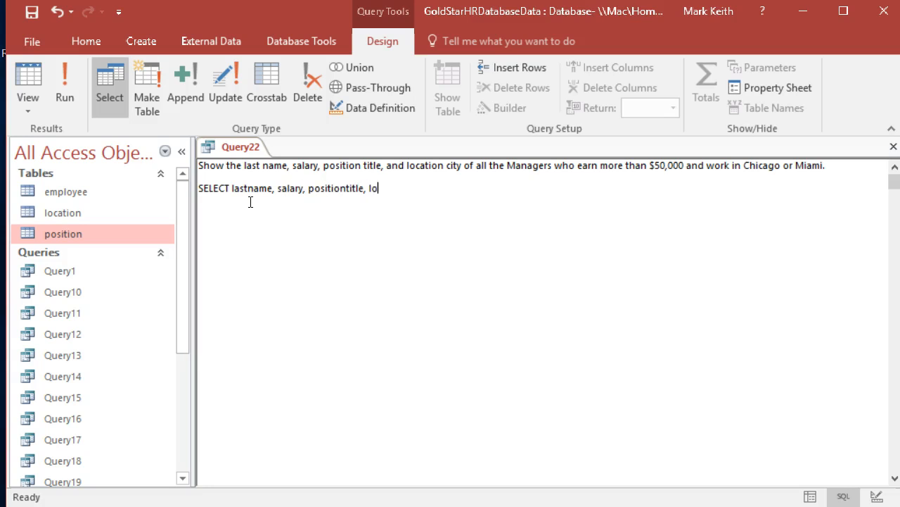
{"action": "type", "text": "cationcity"}
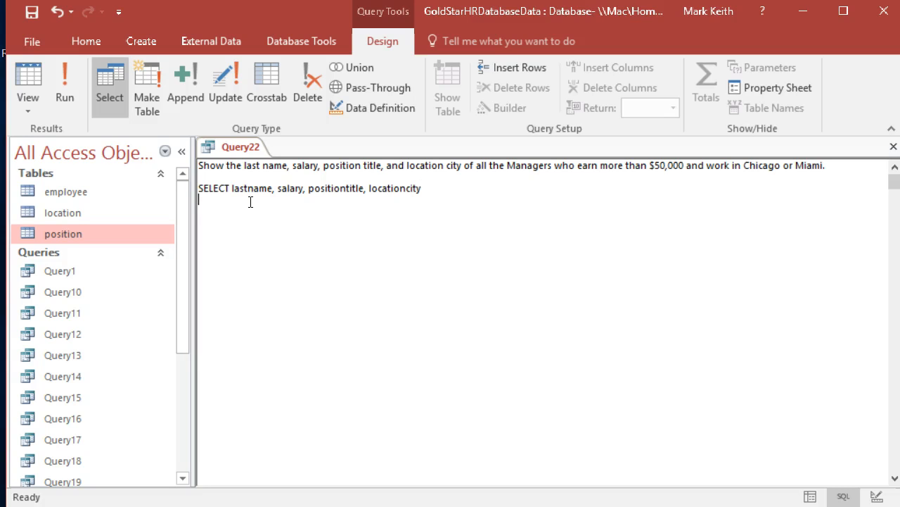
{"action": "type", "text": "FROM employee"}
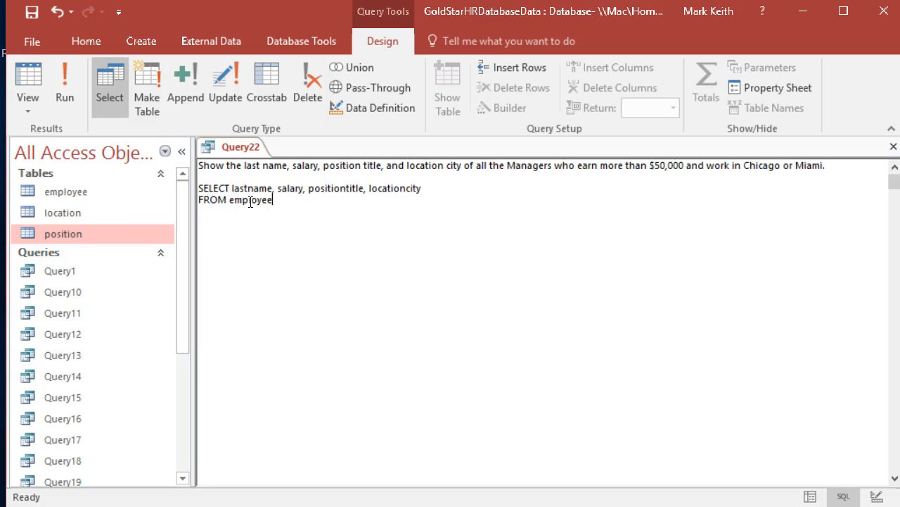
{"action": "type", "text": ", position, location"}
{"action": "type", "text": "WHERE"}
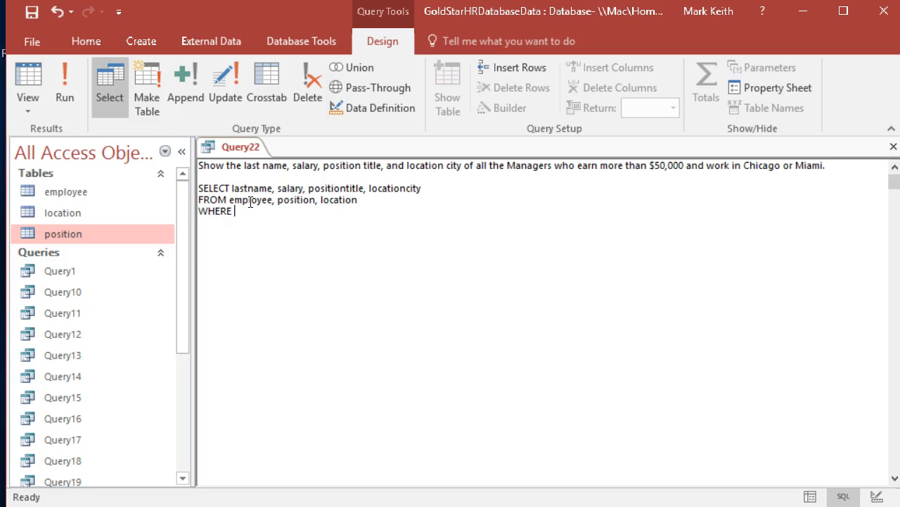
- Join employee.positionID = position.positionID AND employee.locationID = location.locationID in the WHERE clause
{"action": "type", "text": "employee.p"}
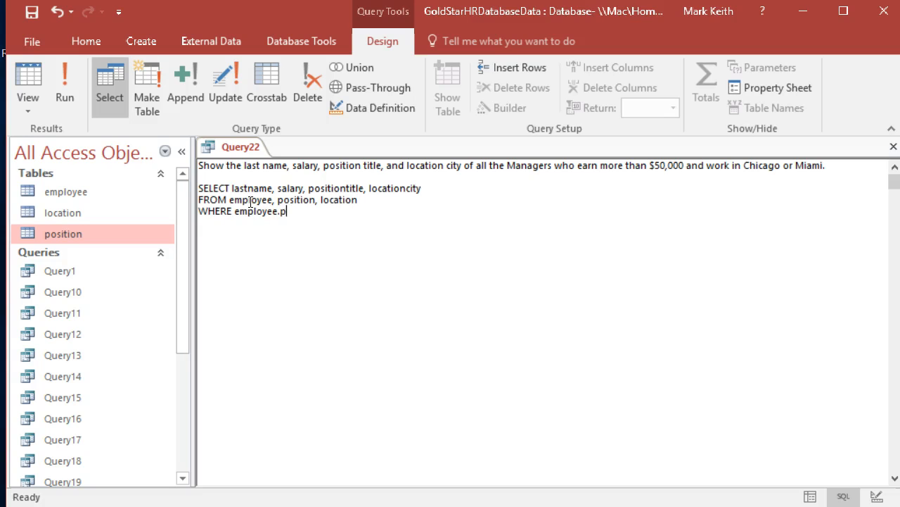
{"action": "type", "text": "ositionID = po"}
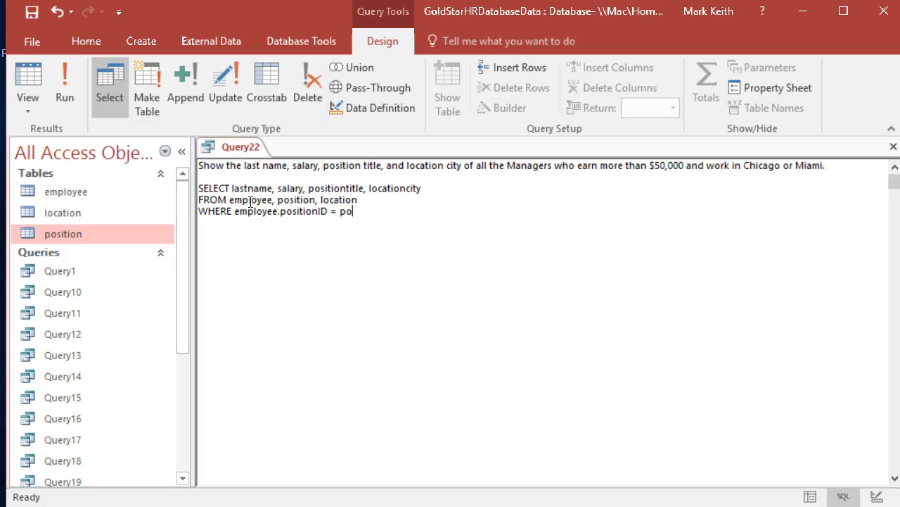
{"action": "type", "text": "sition.position"}
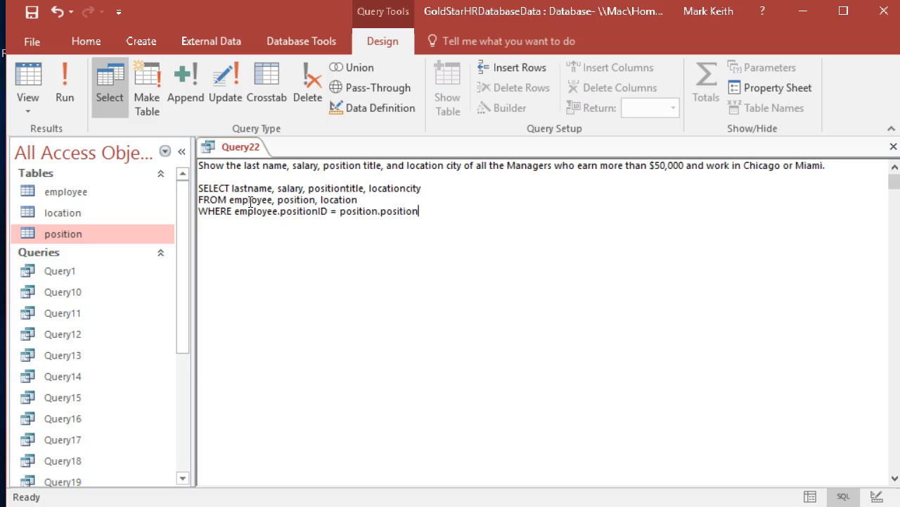
{"action": "type", "text": "ID"}
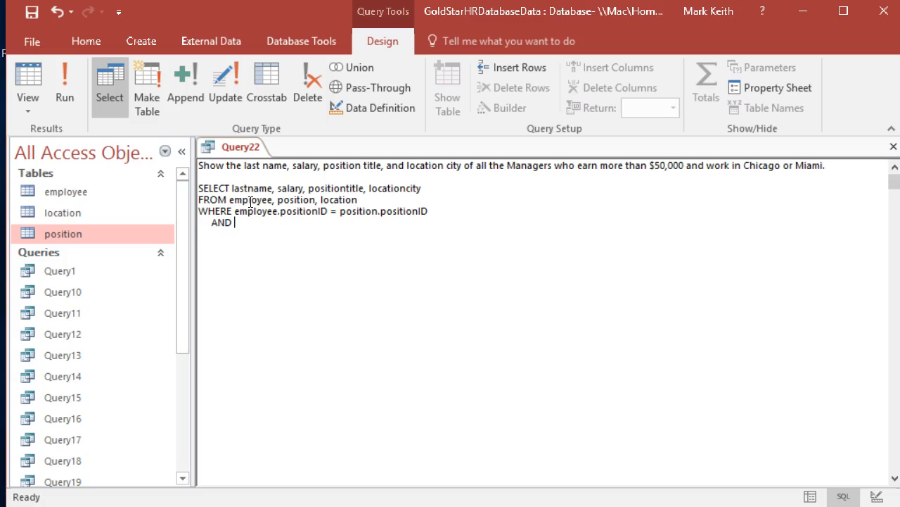
{"action": "type", "text": "employee.l"}
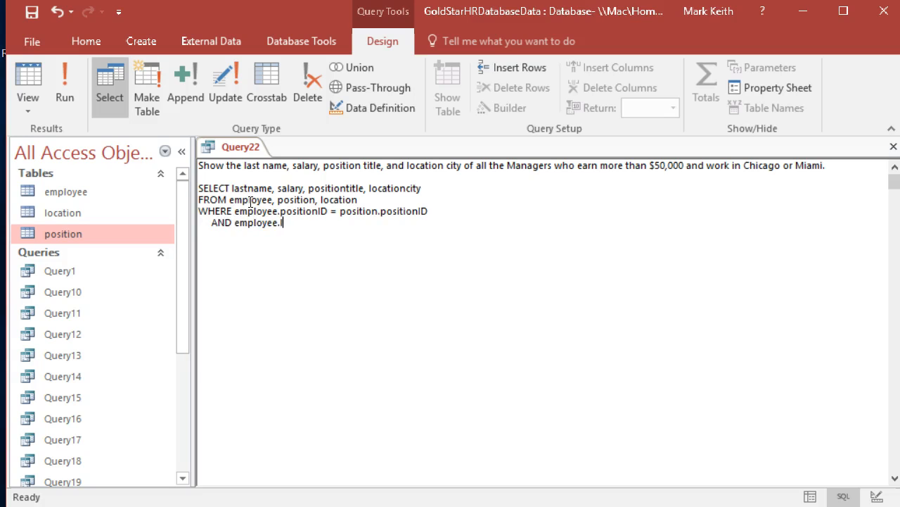
{"action": "type", "text": "ocationID = lo"}
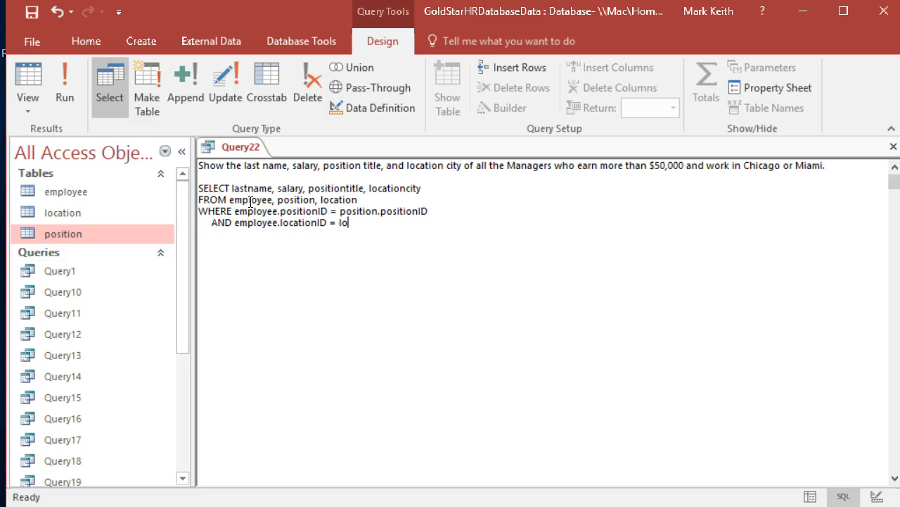
{"action": "type", "text": "cation.locationID"}
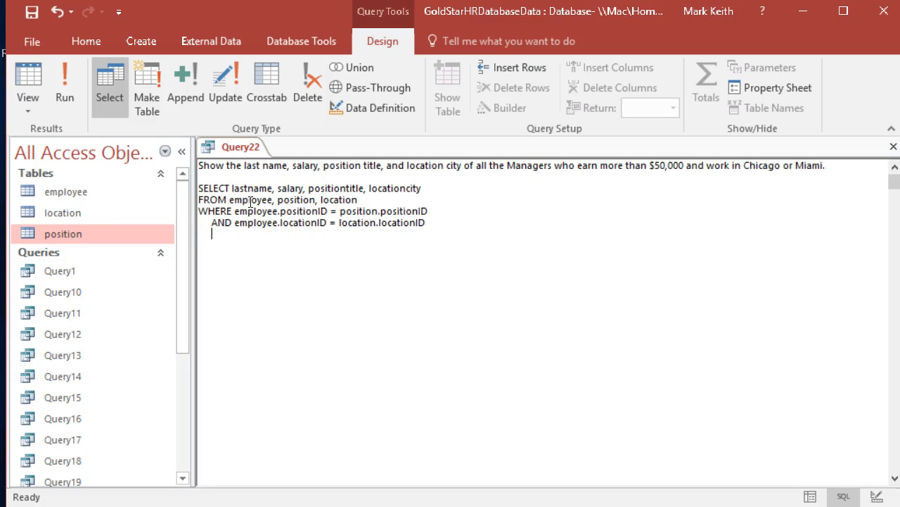
- Add the condition AND positiontitle LIKE "*manager"
{"action": "type", "text": "AND posi"}
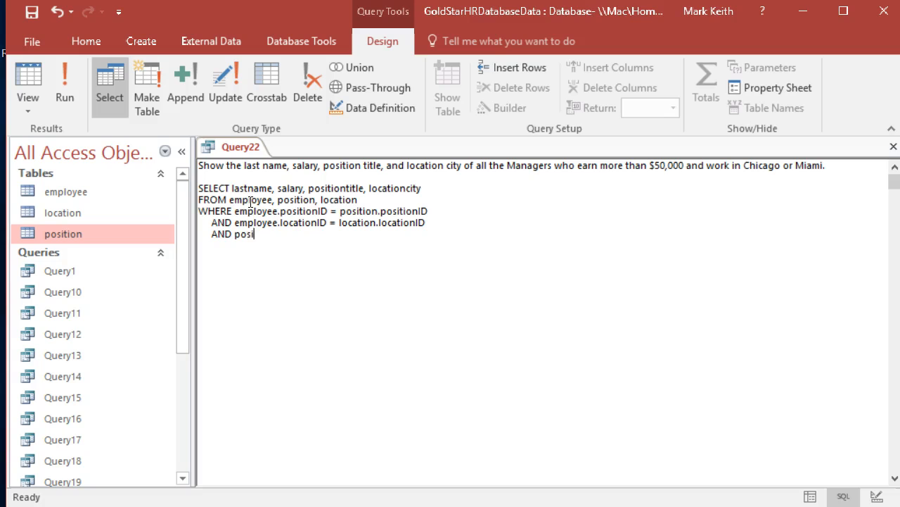
{"action": "type", "text": "tiontitle LI"}
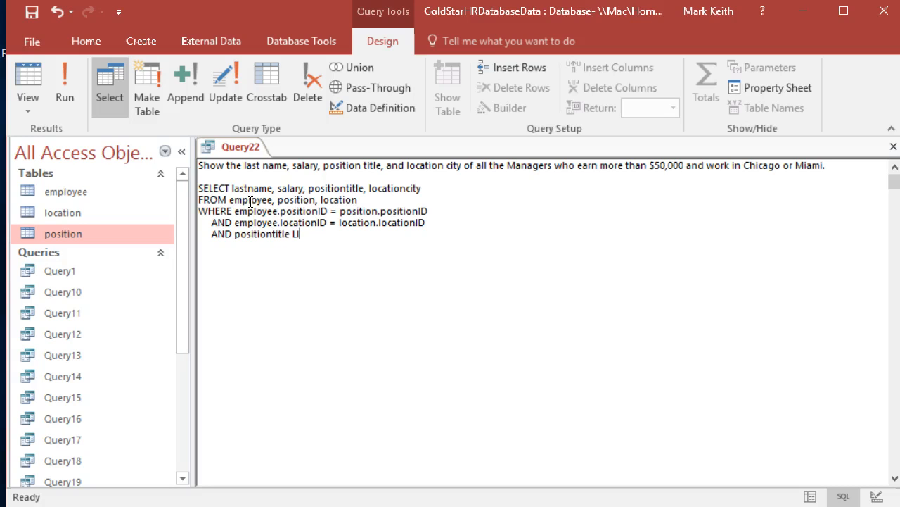
{"action": "type", "text": "KE \"*manager"}
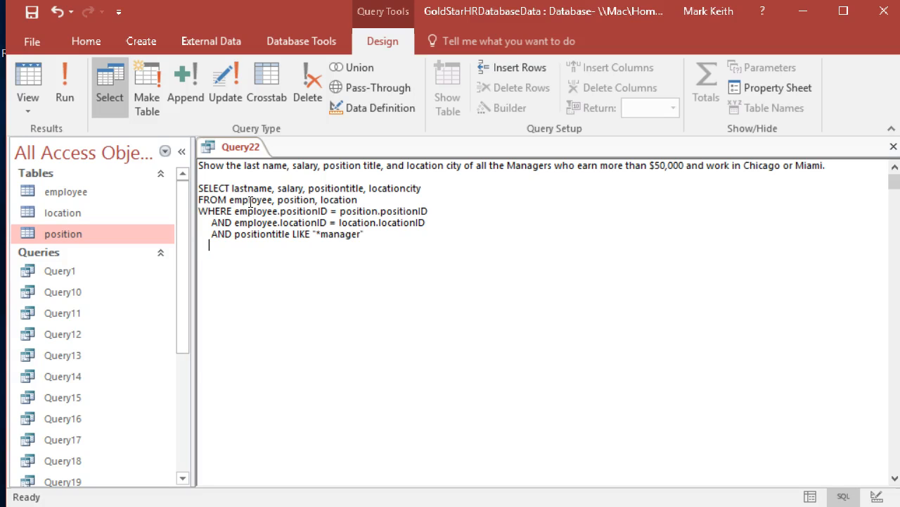
- Add AND salary > 50000 and begin the next AND condition
{"action": "type", "text": "AND"}
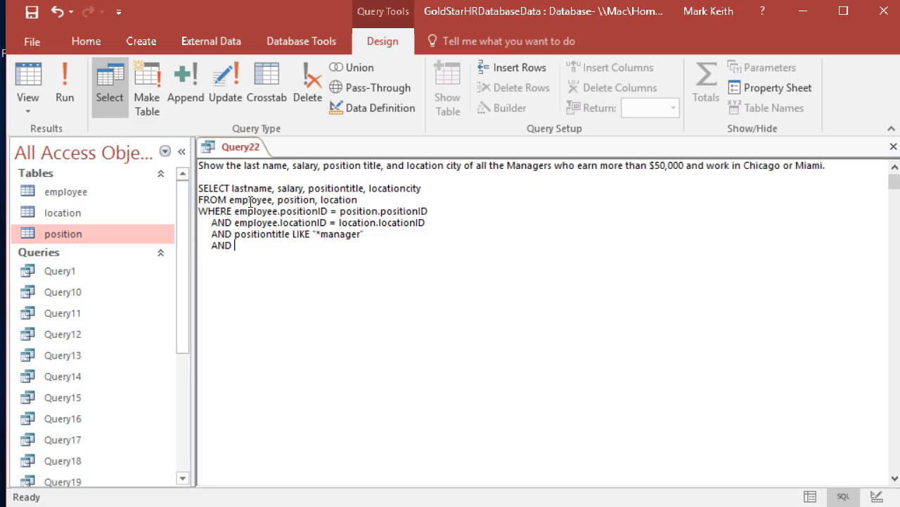
{"action": "type", "text": "salary"}
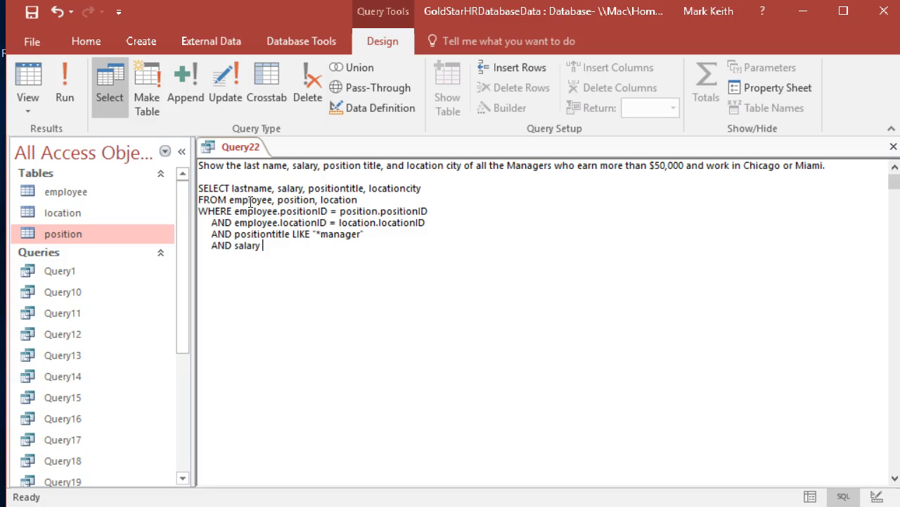
{"action": "type", "text": ">"}
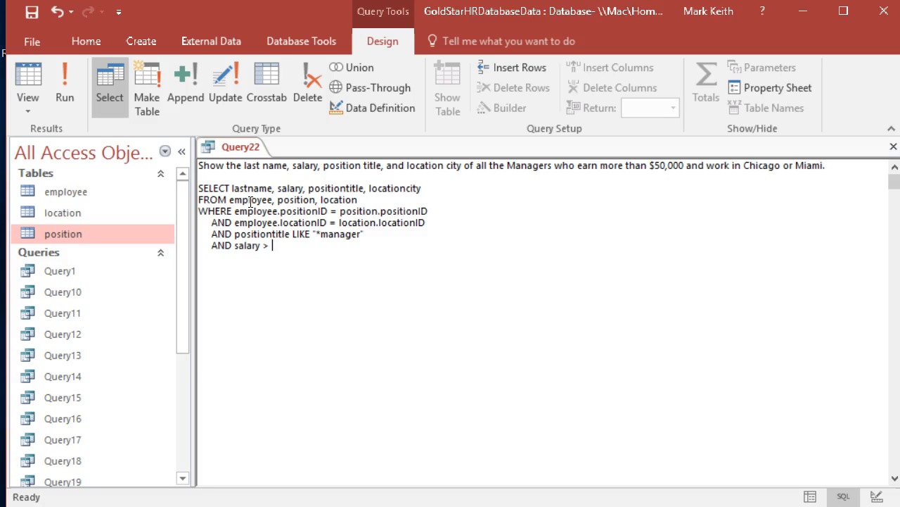
{"action": "type", "text": "50000"}
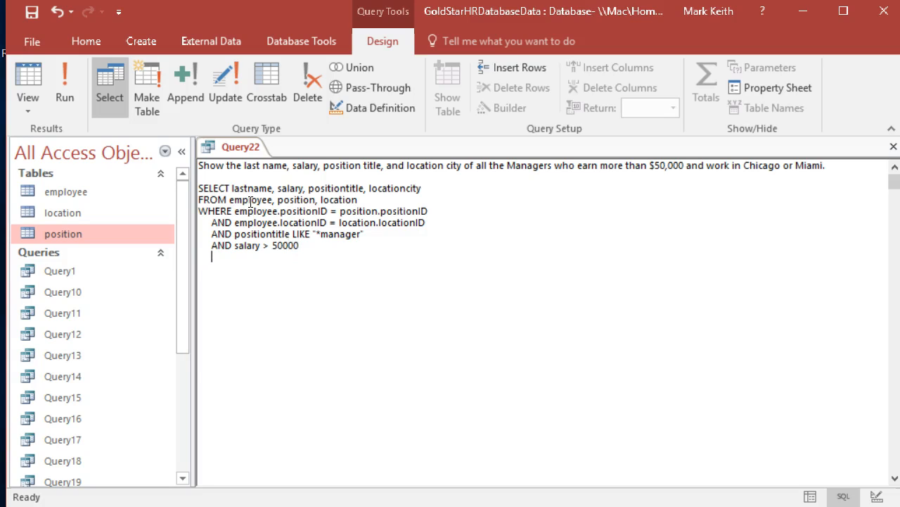
{"action": "type", "text": "AND"}
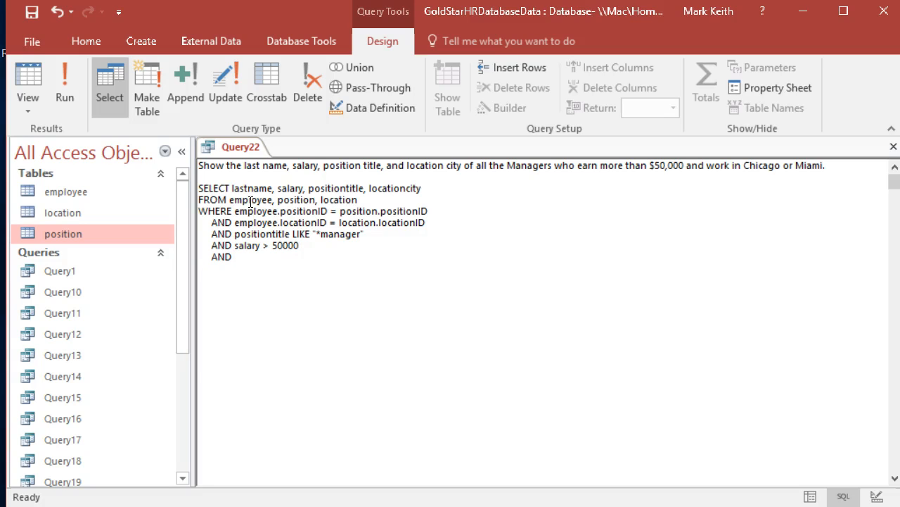
{"action": "left_click", "coordinate": [234, 256]}
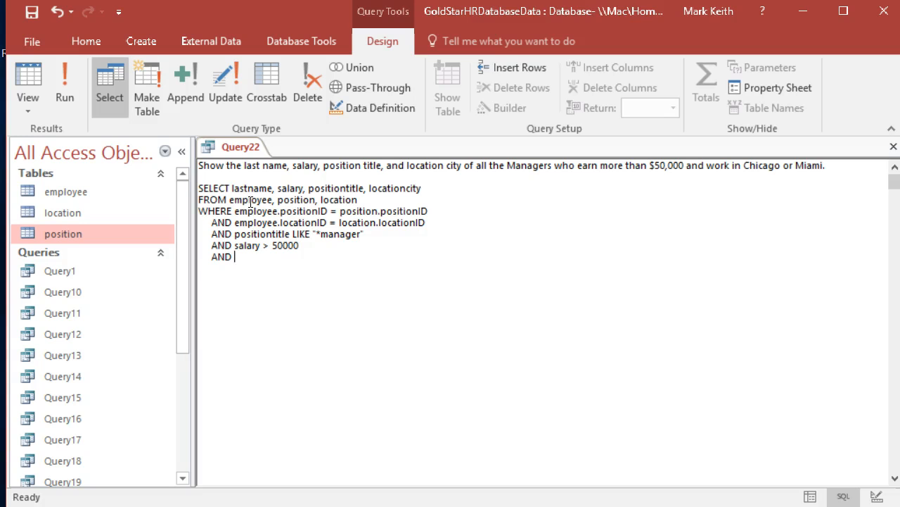
{"action": "mouse_move", "coordinate": [238, 214]}
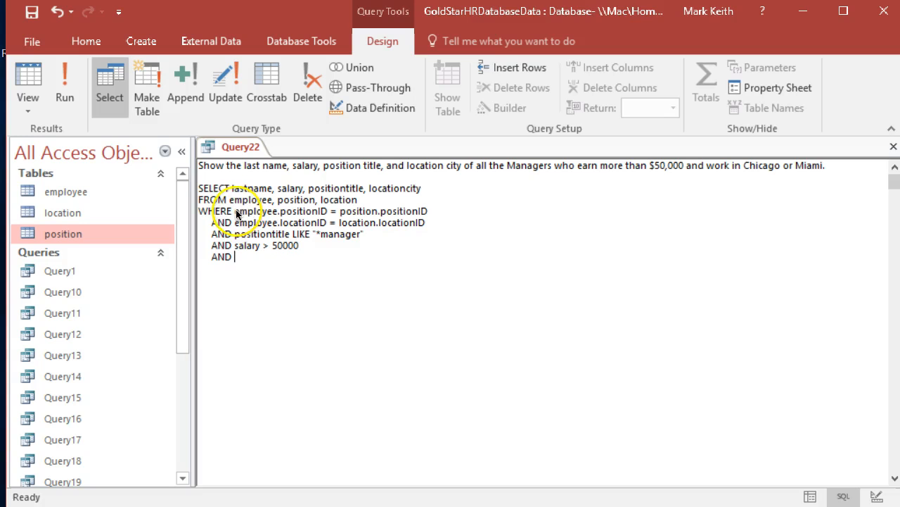
{"action": "mouse_move", "coordinate": [757, 168]}
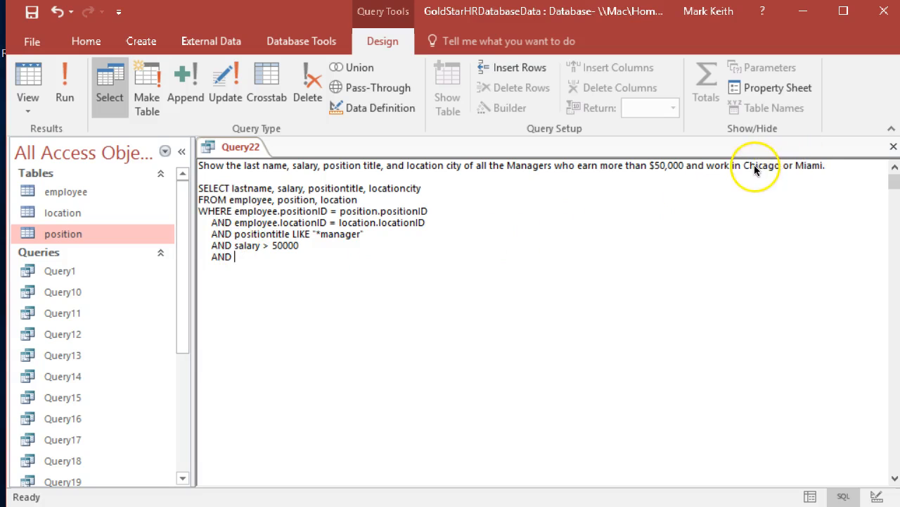
{"action": "mouse_move", "coordinate": [237, 291]}
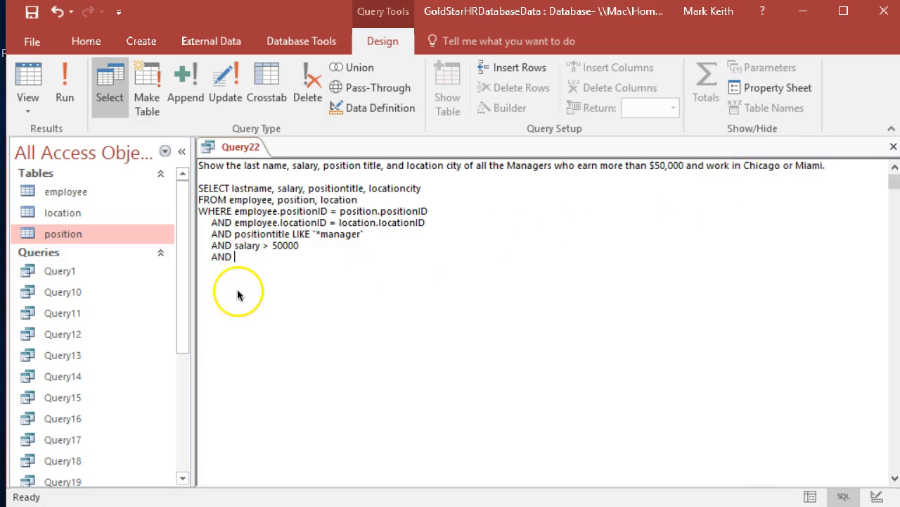
- Begin the parenthesised test (locationcity = for the city condition
{"action": "type", "text": "("}
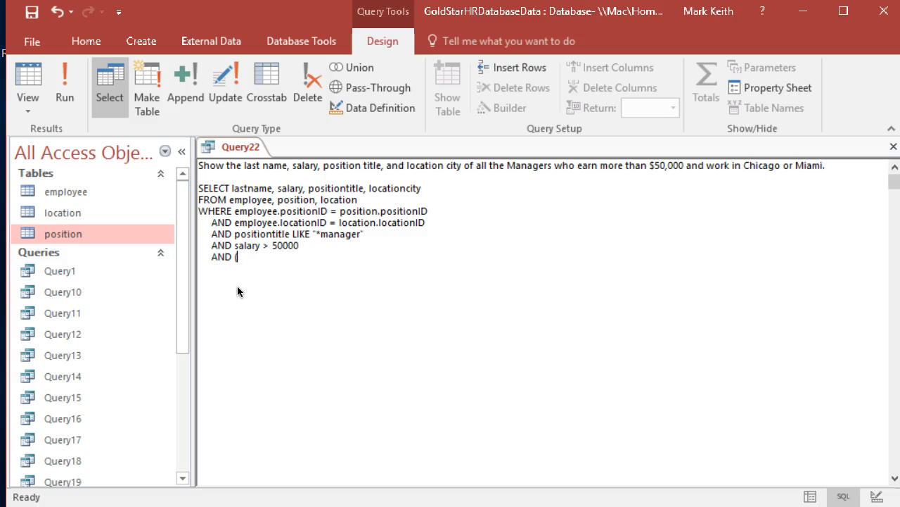
{"action": "type", "text": "(locationcity = '"}
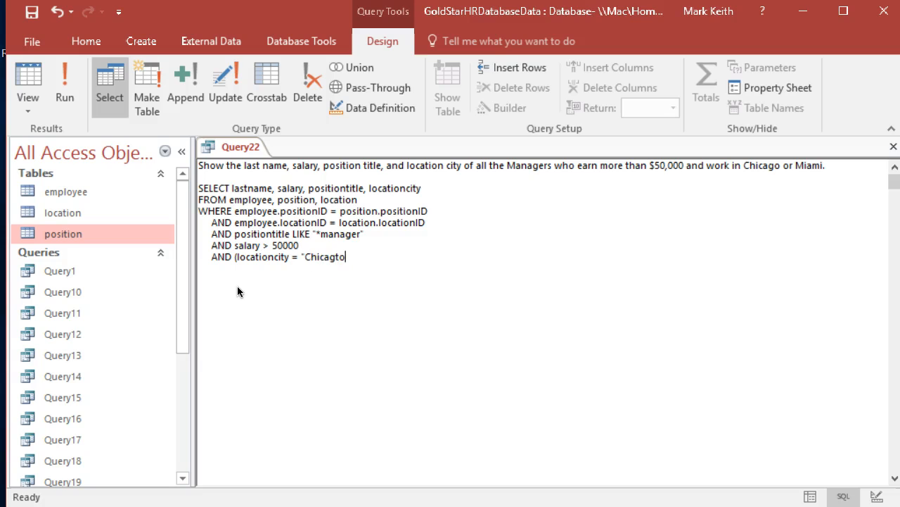
- Complete the condition as (locationcity = "Chicago" OR locationcity = "Miami"), fixing the Chicago typo
{"action": "key", "text": "backspace"}
{"action": "type", "text": "\" OR "}
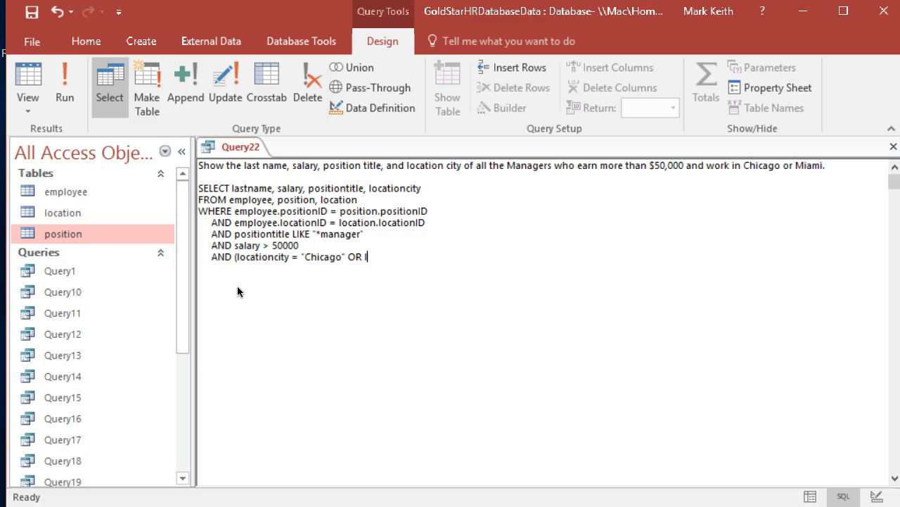
{"action": "type", "text": "locationcity"}
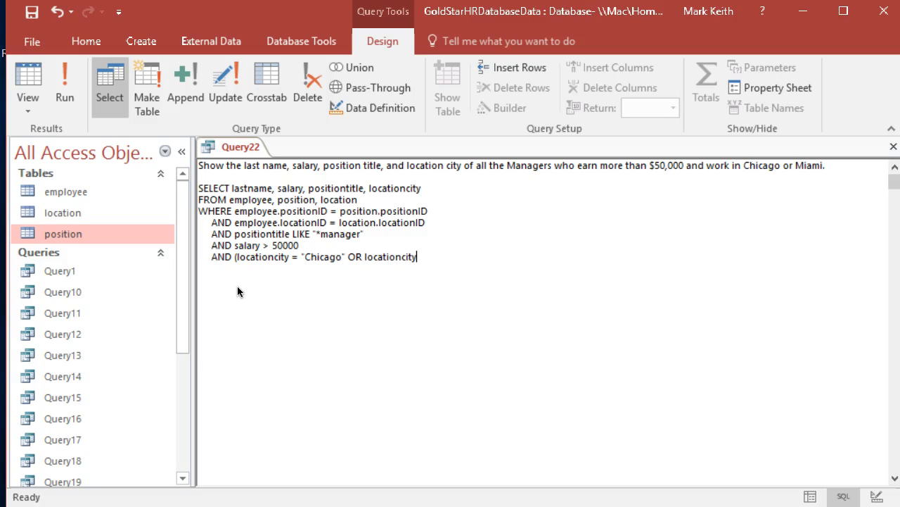
{"action": "type", "text": "= \"\""}
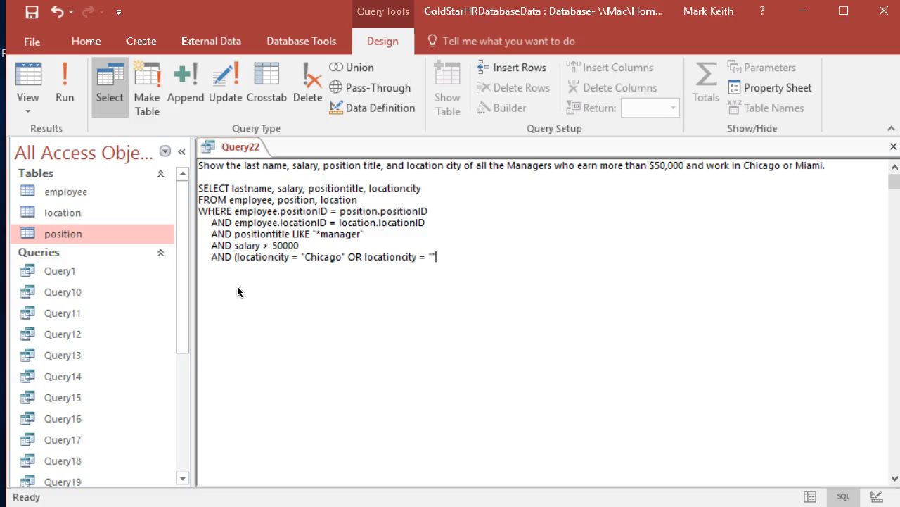
{"action": "type", "text": "Mia"}
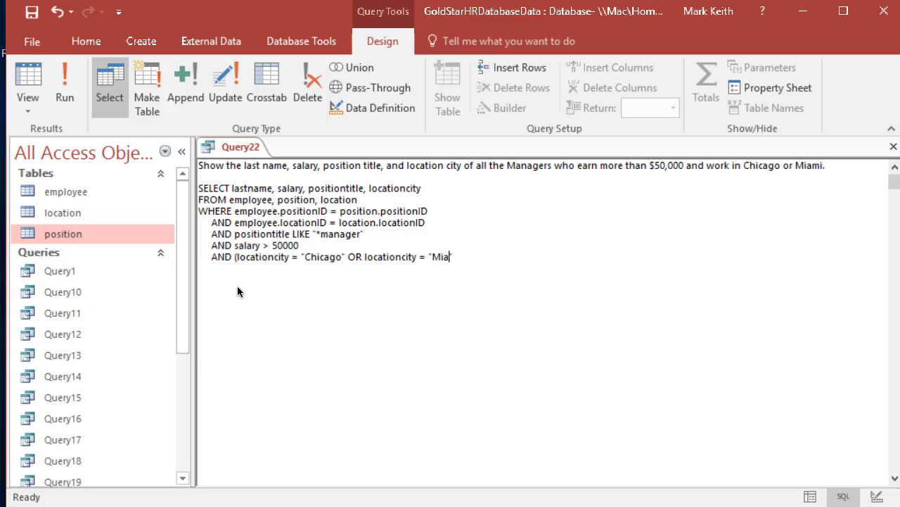
{"action": "type", "text": "mi"}
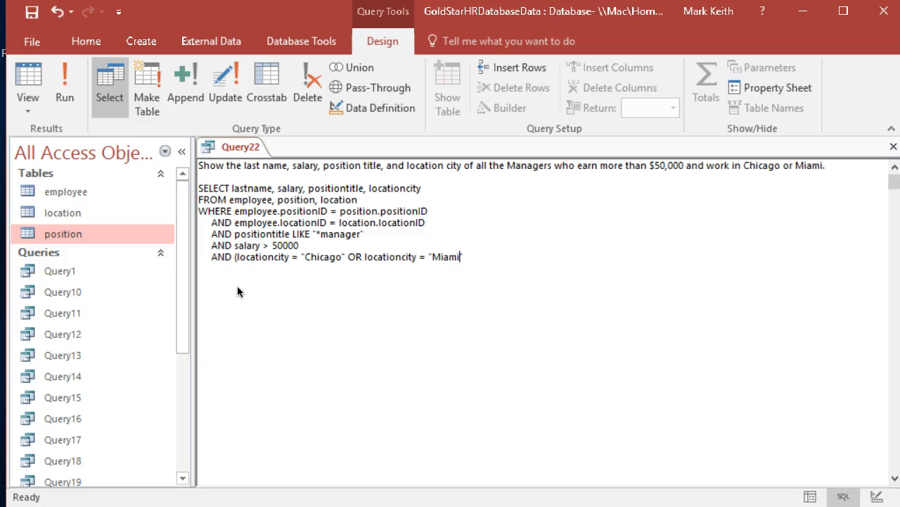
{"action": "type", "text": "\")"}
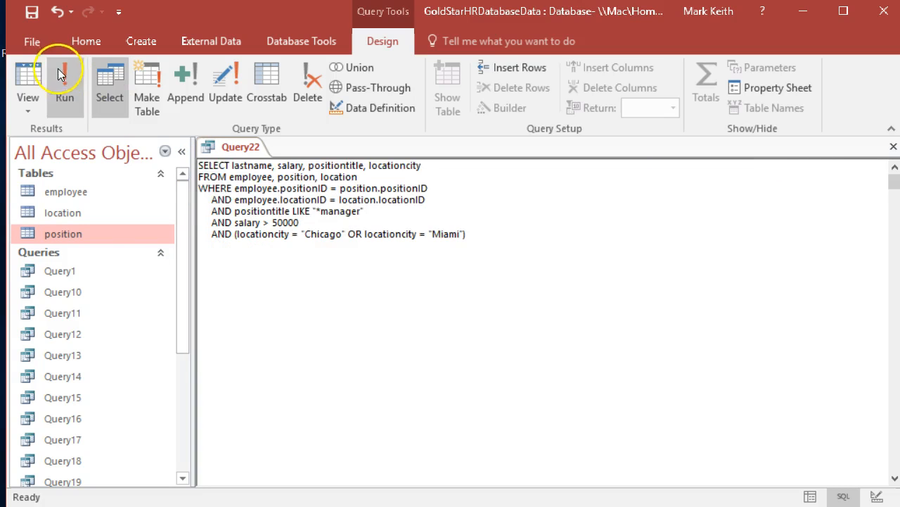
- Run the query to show the four managers in Chicago and Miami
{"action": "left_click", "coordinate": [65, 80]}
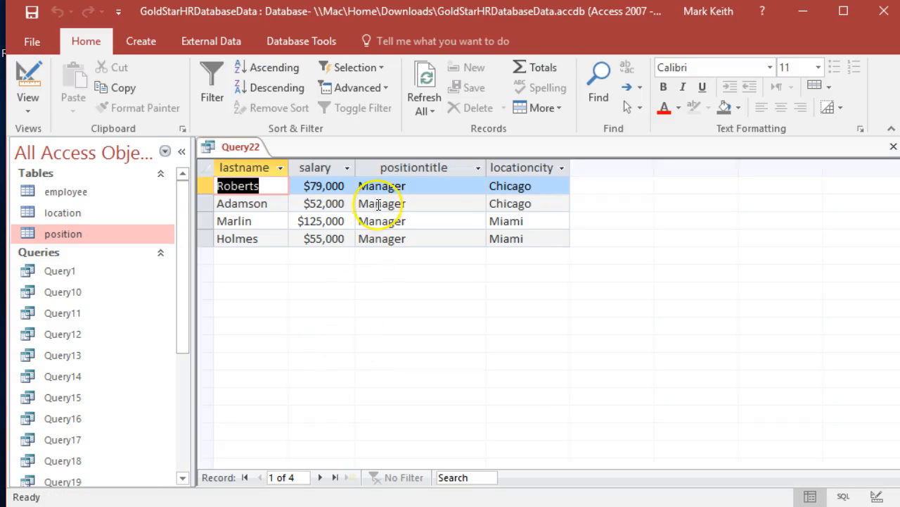
{"action": "mouse_move", "coordinate": [522, 233]}
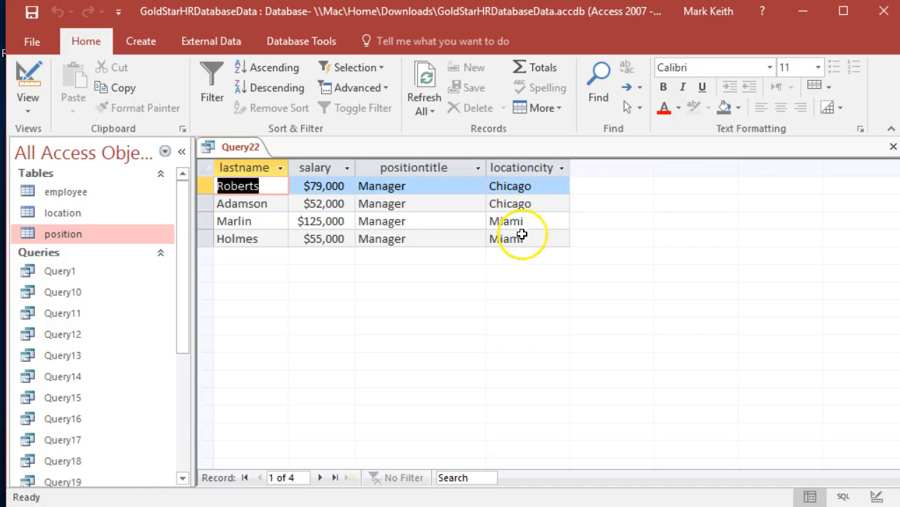